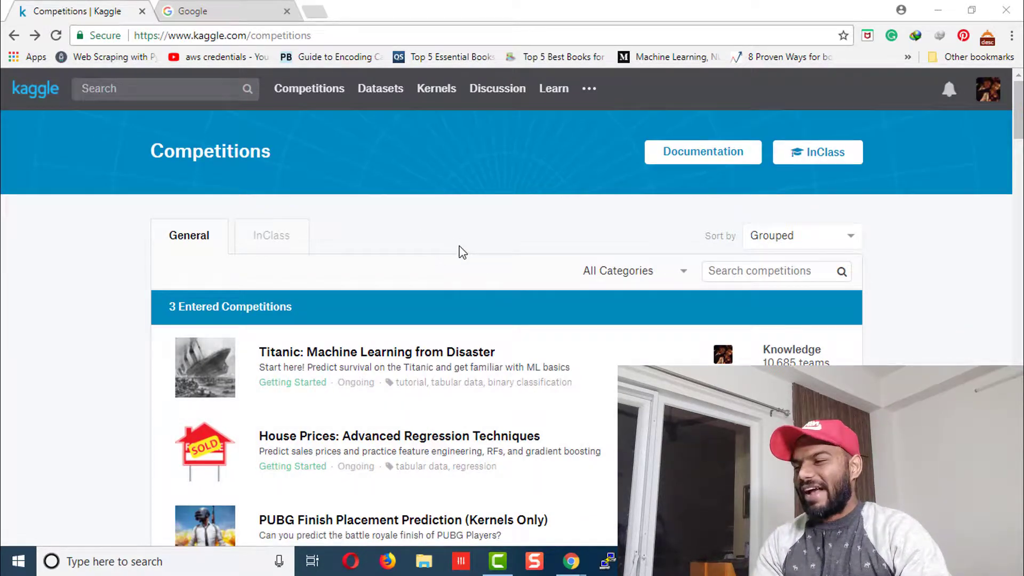
mouse_move(399, 436)
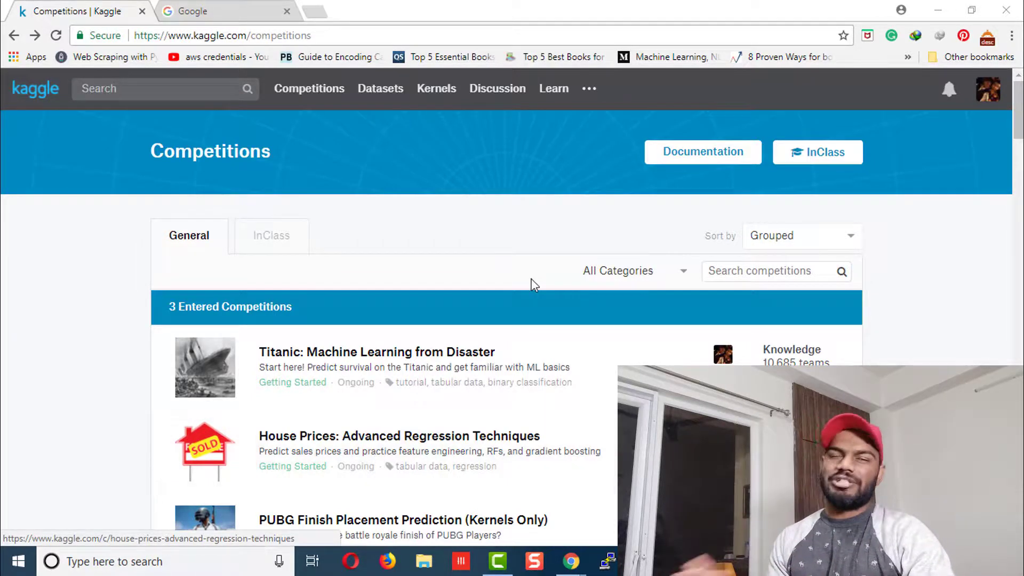
Scroll the Kaggle competitions list and open PUBG Finish Placement Prediction (Kernels Only).
scroll("down", 3)
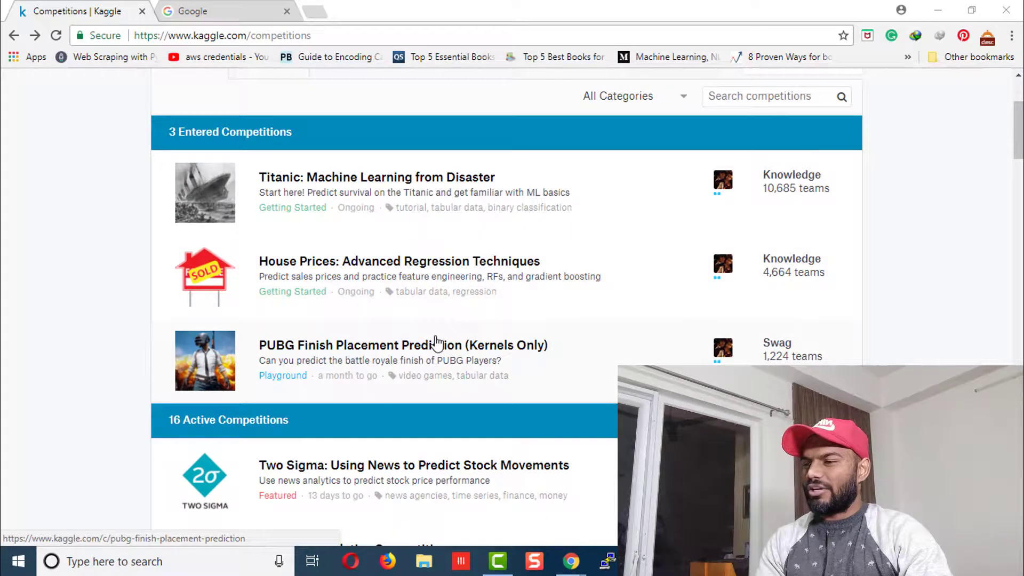
left_click(403, 345)
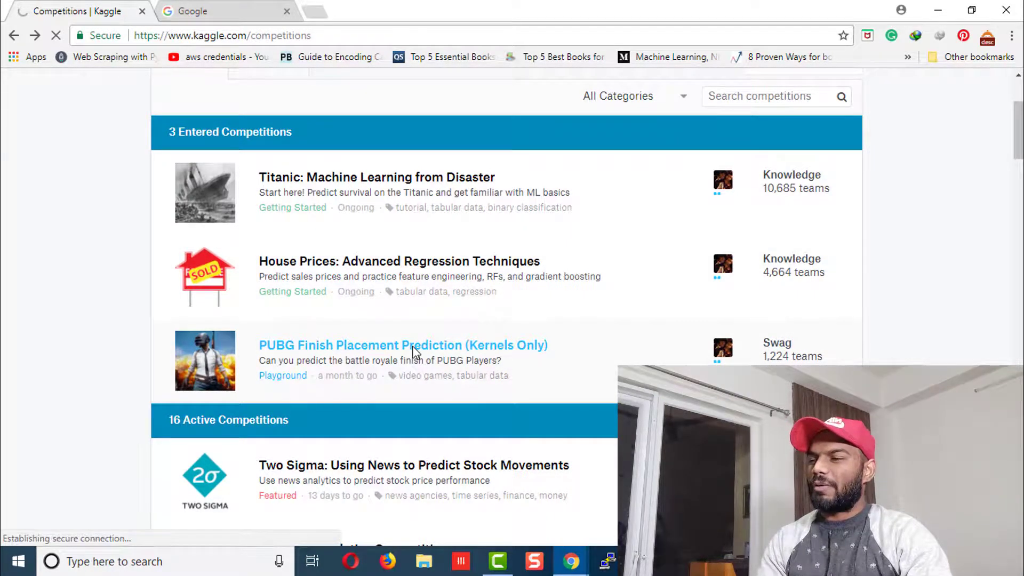
left_click(403, 345)
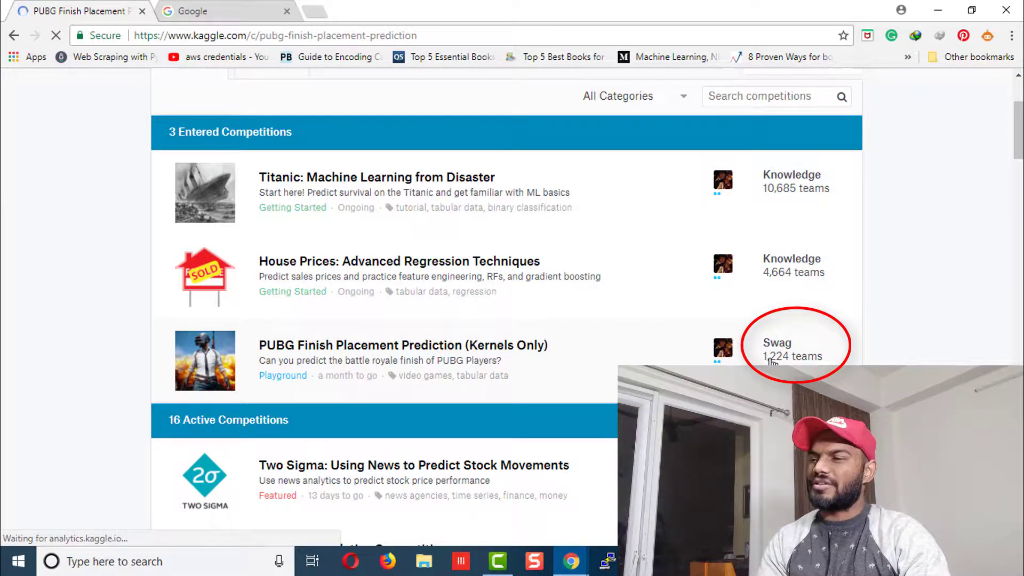
Open the PUBG Data tab and browse the train_V2, test_V2 and sample_submission_V2 file descriptions.
left_click(404, 345)
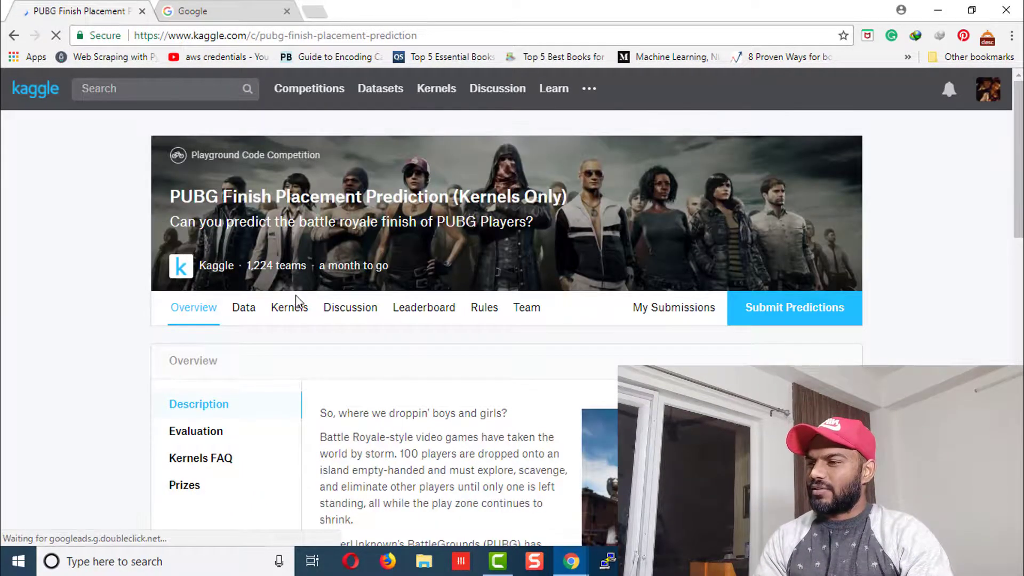
scroll("down", 3)
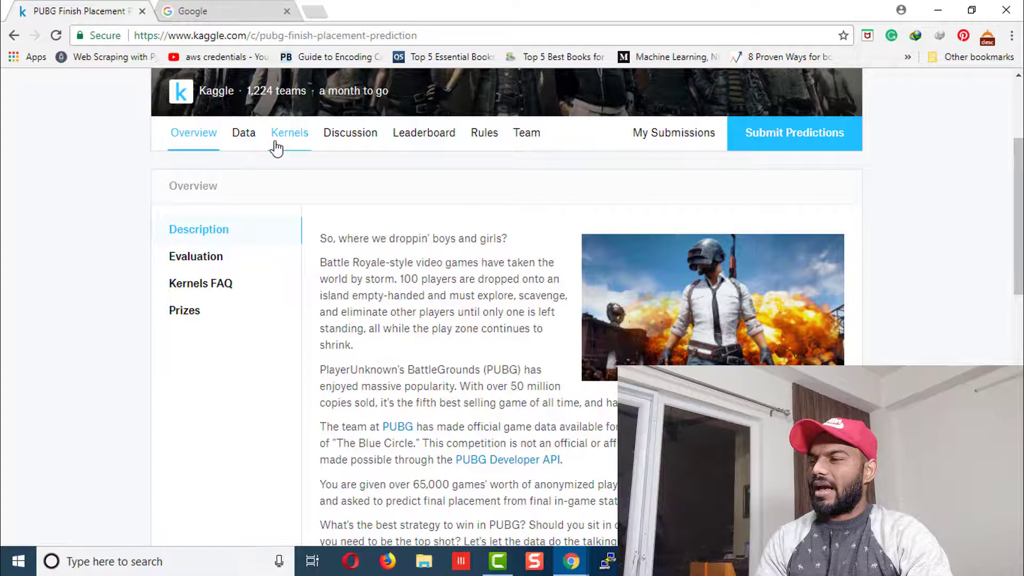
left_click(243, 133)
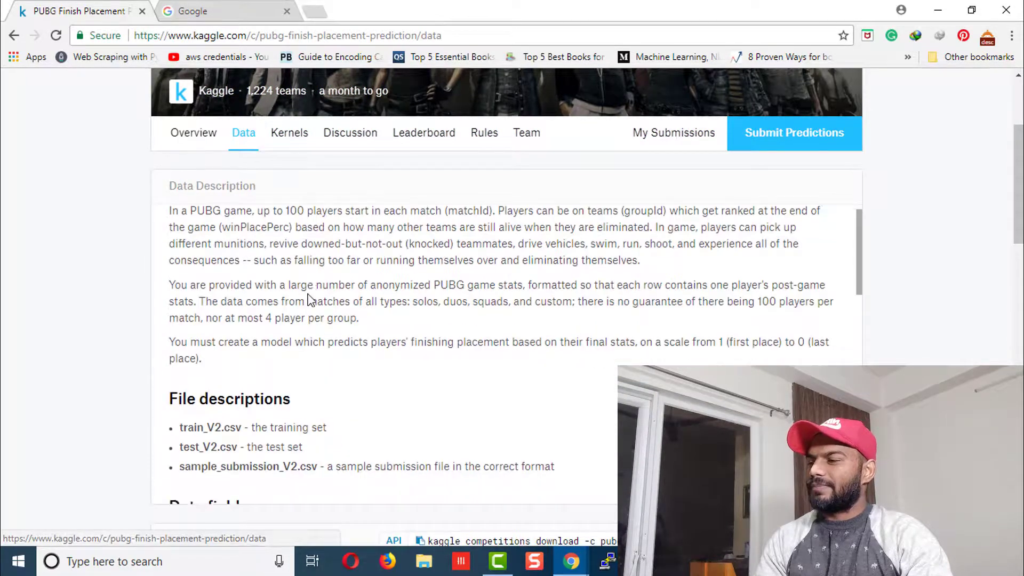
scroll("down", 3)
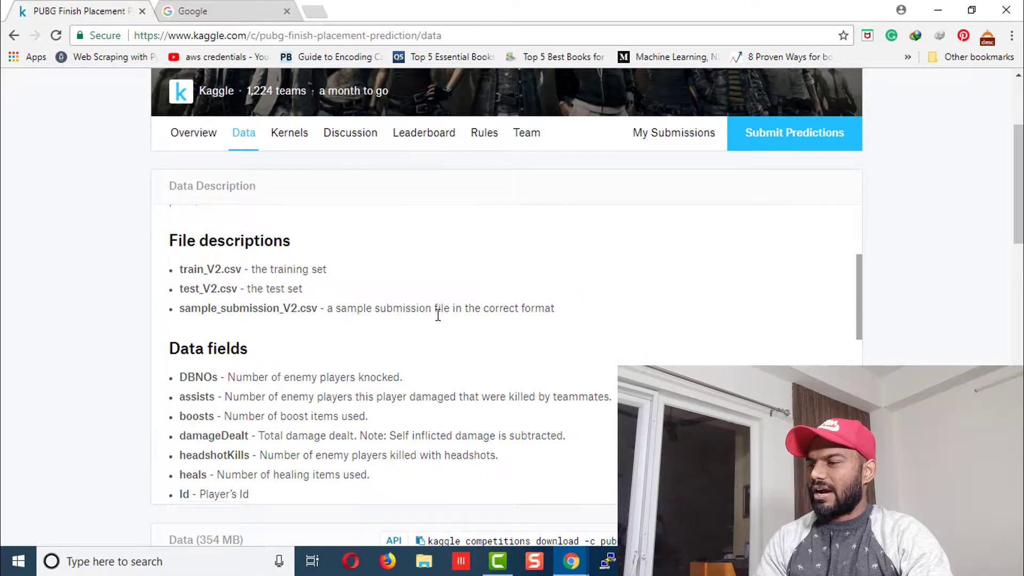
scroll("down", 3)
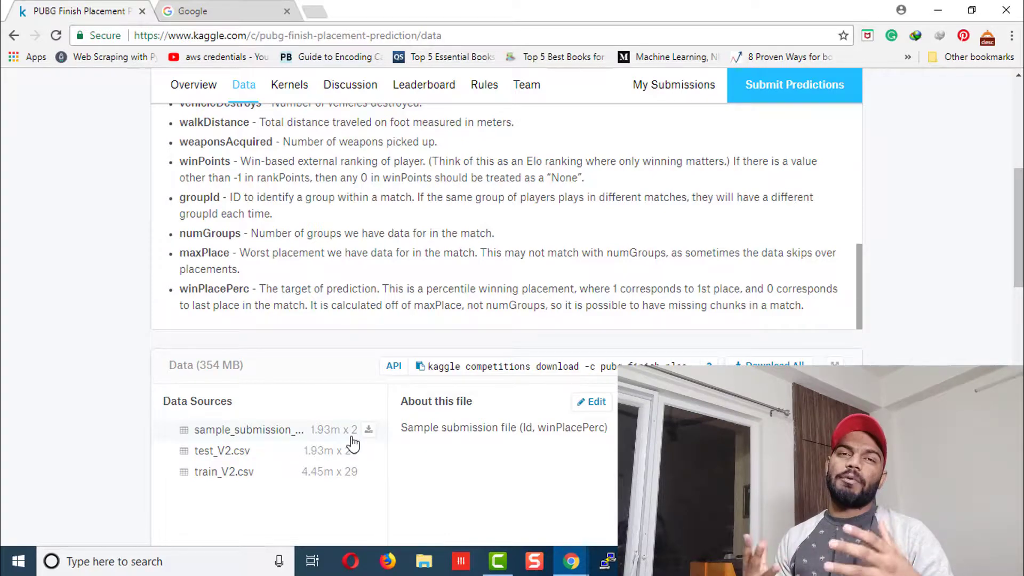
scroll("up", 3)
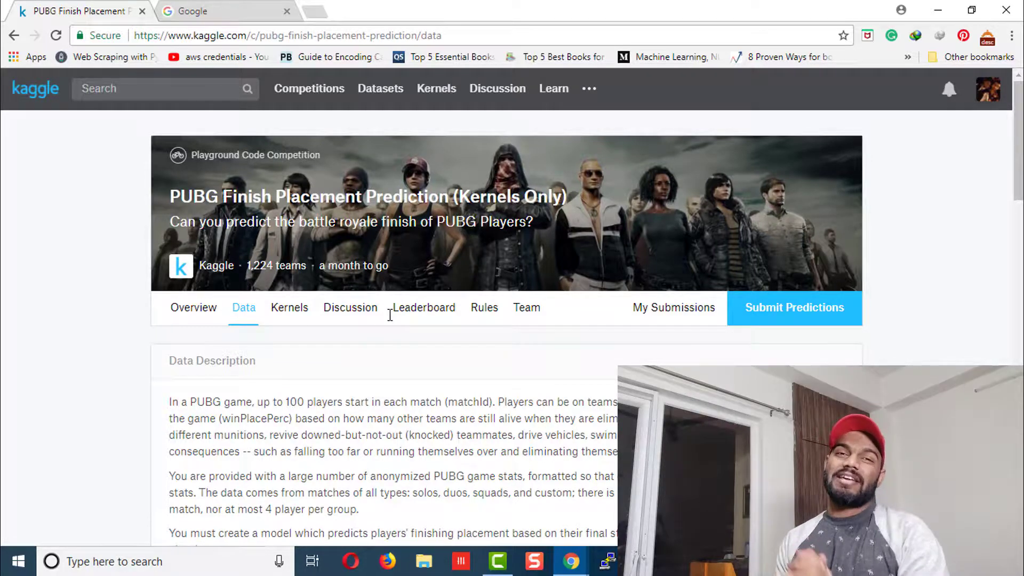
mouse_move(424, 308)
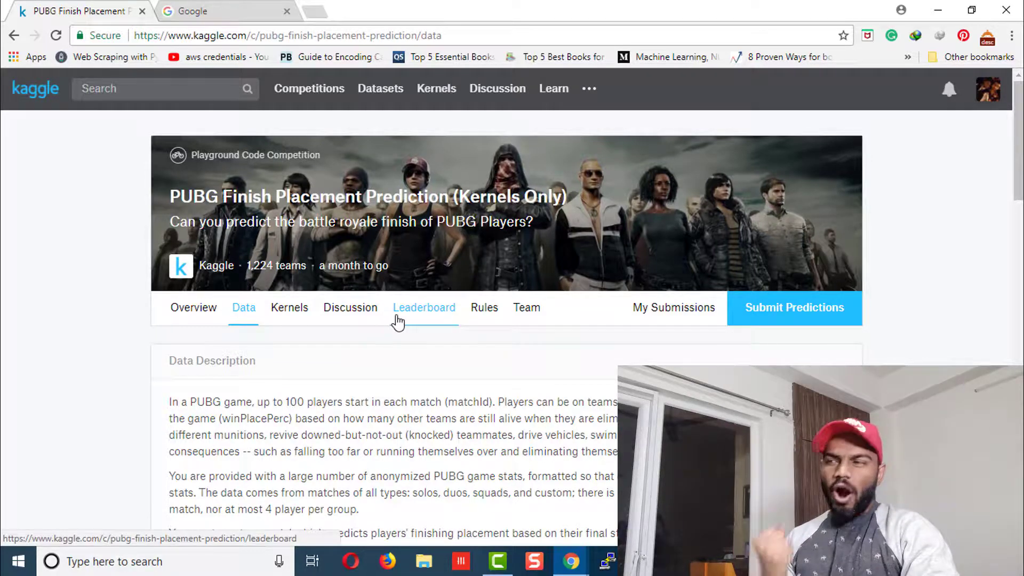
scroll("down", 3)
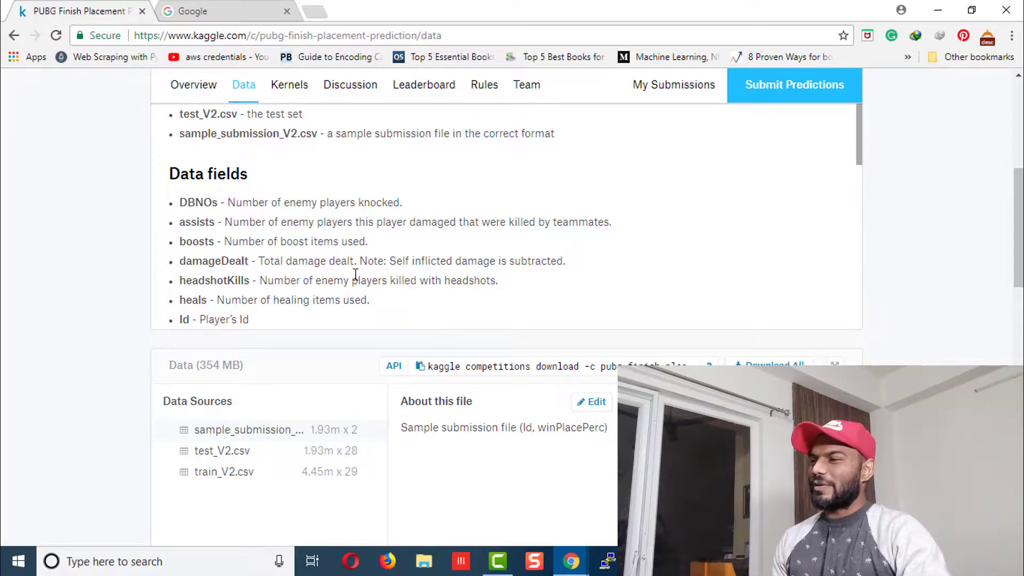
Search Google for 'google colab' and open the Colaboratory welcome result.
left_click(225, 11)
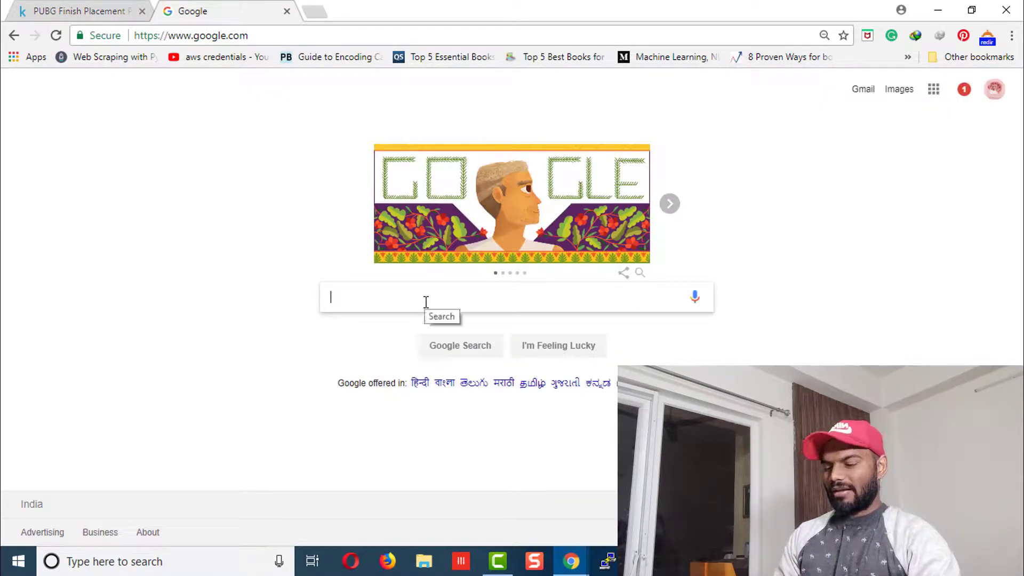
type("google colab")
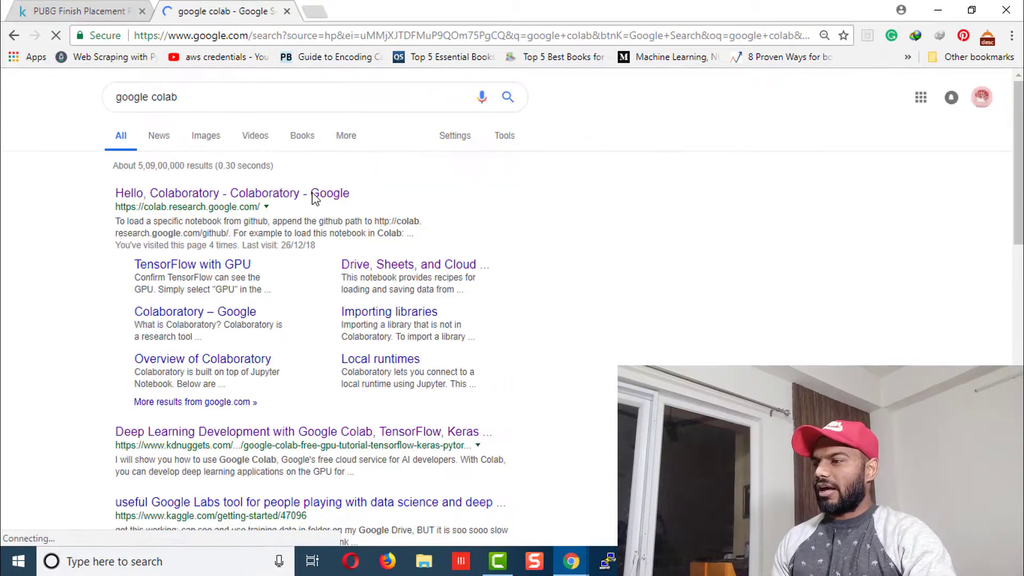
left_click(216, 193)
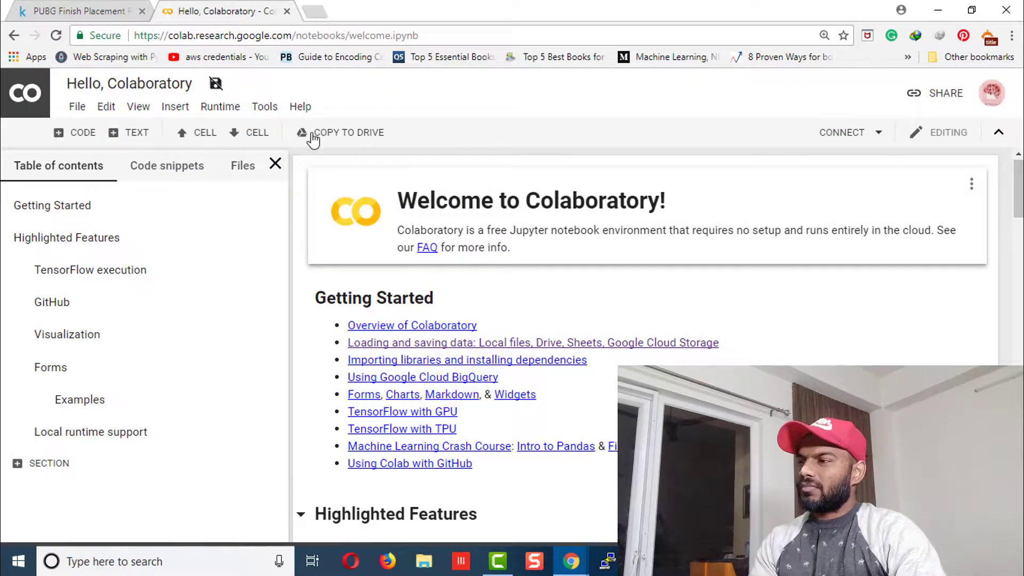
Create a new Python 3 notebook from Colab's File menu.
left_click(77, 107)
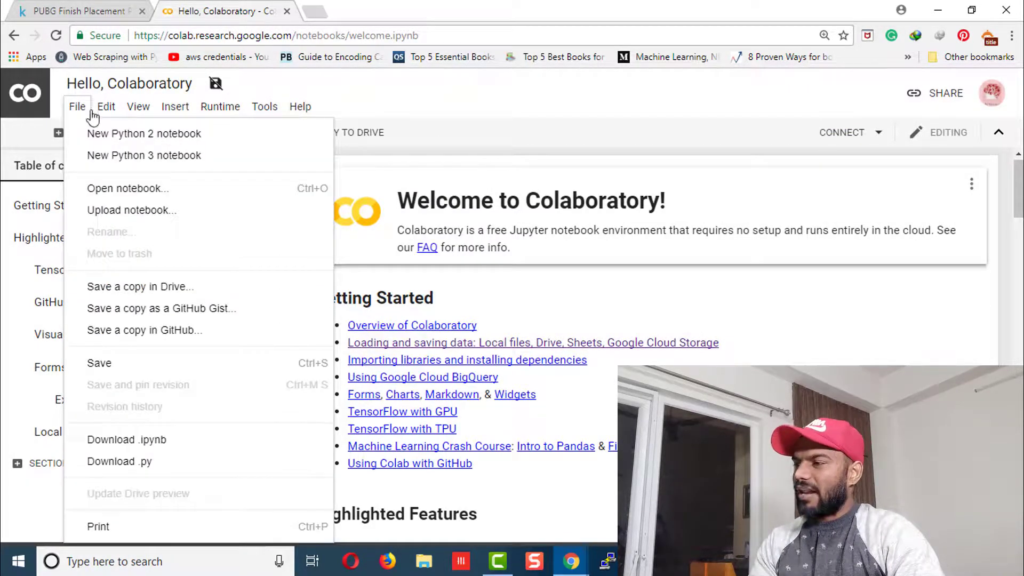
mouse_move(161, 156)
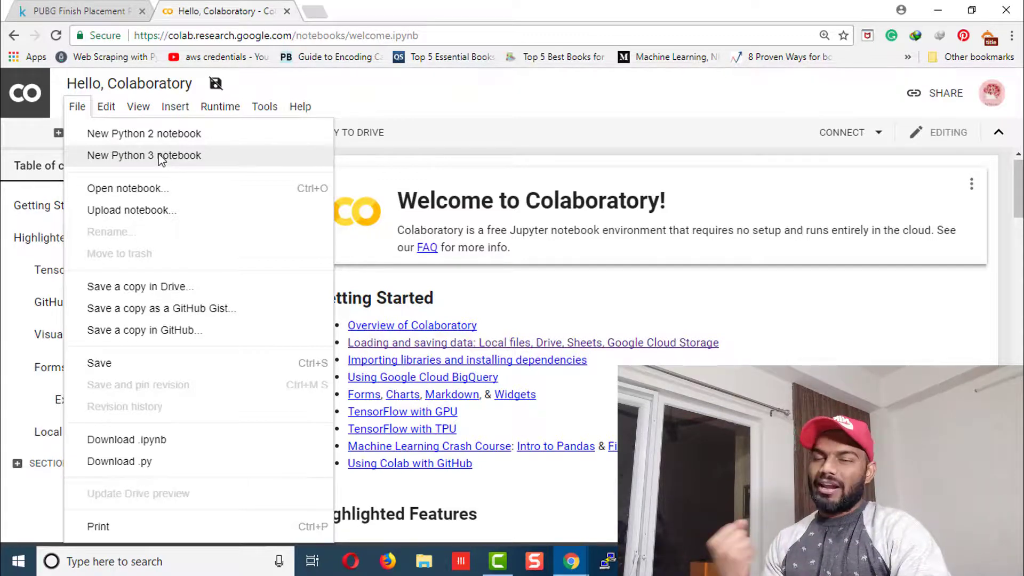
left_click(145, 156)
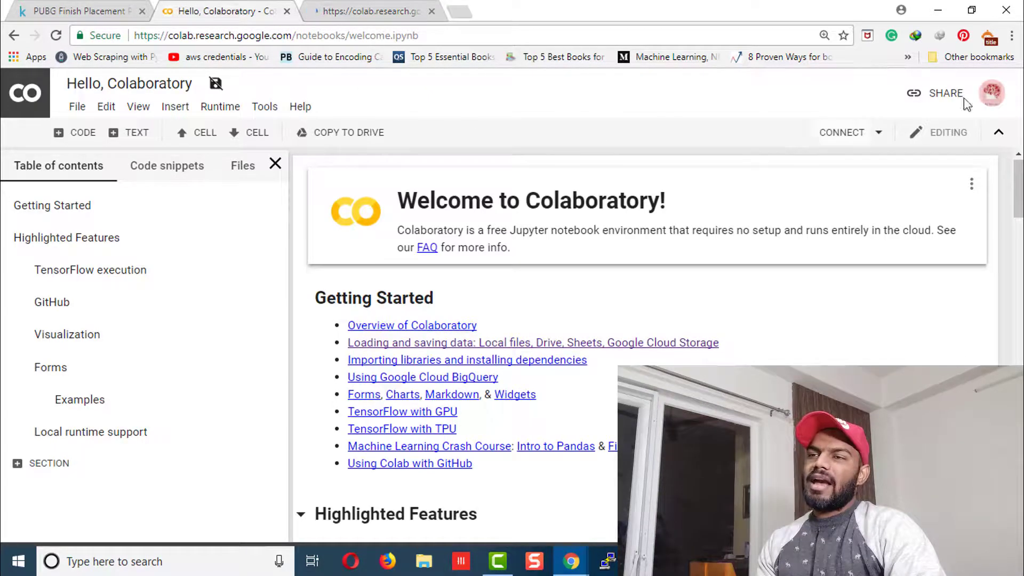
mouse_move(992, 93)
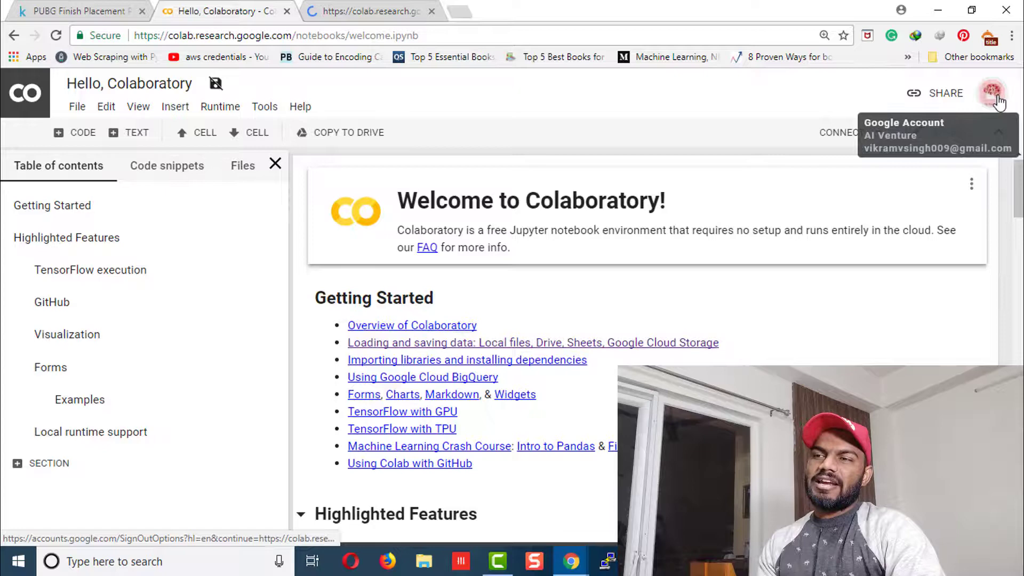
mouse_move(731, 128)
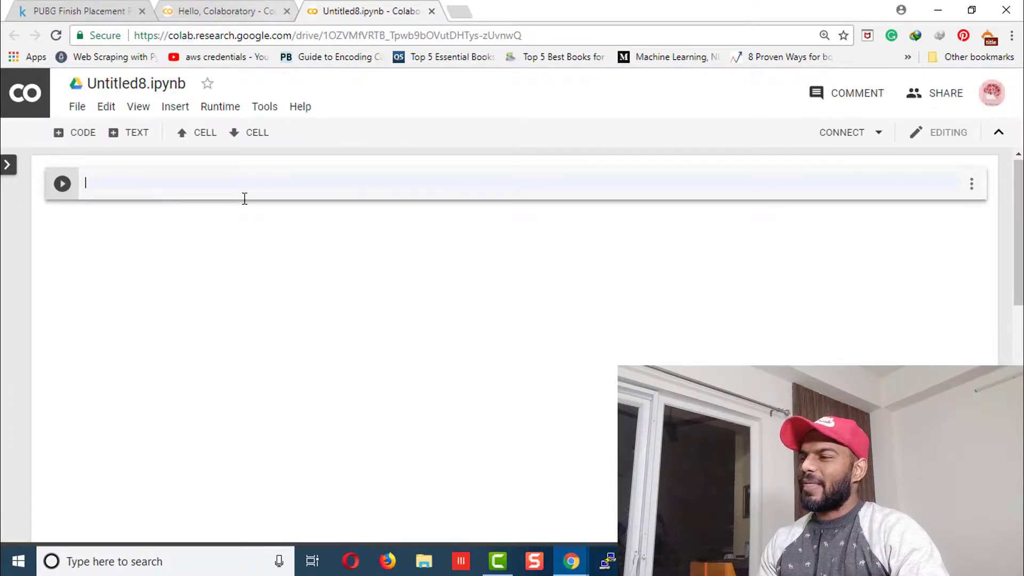
Rename the notebook from Untitled8.ipynb to Practice.ipynb.
left_click(137, 84)
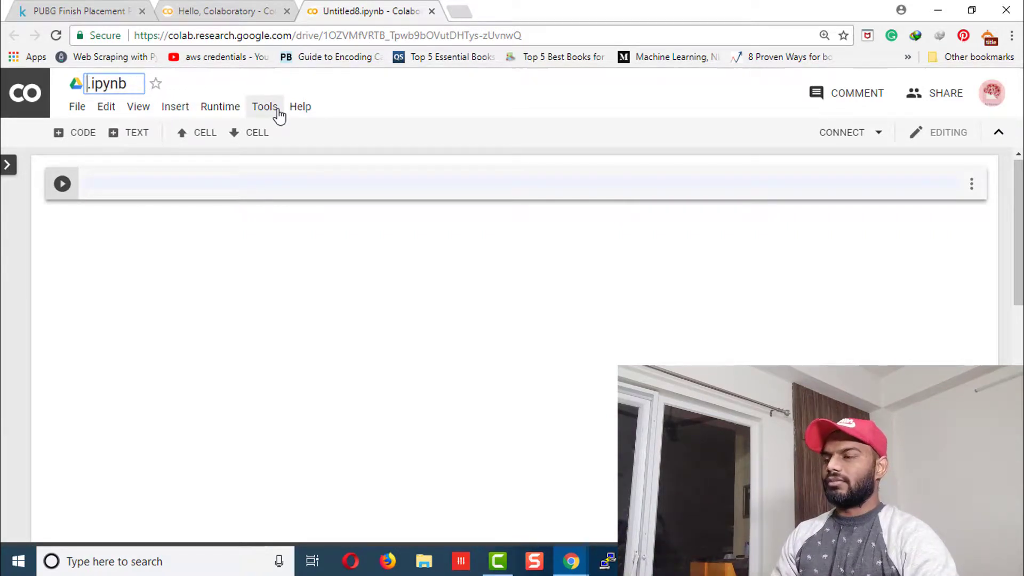
type("Practice")
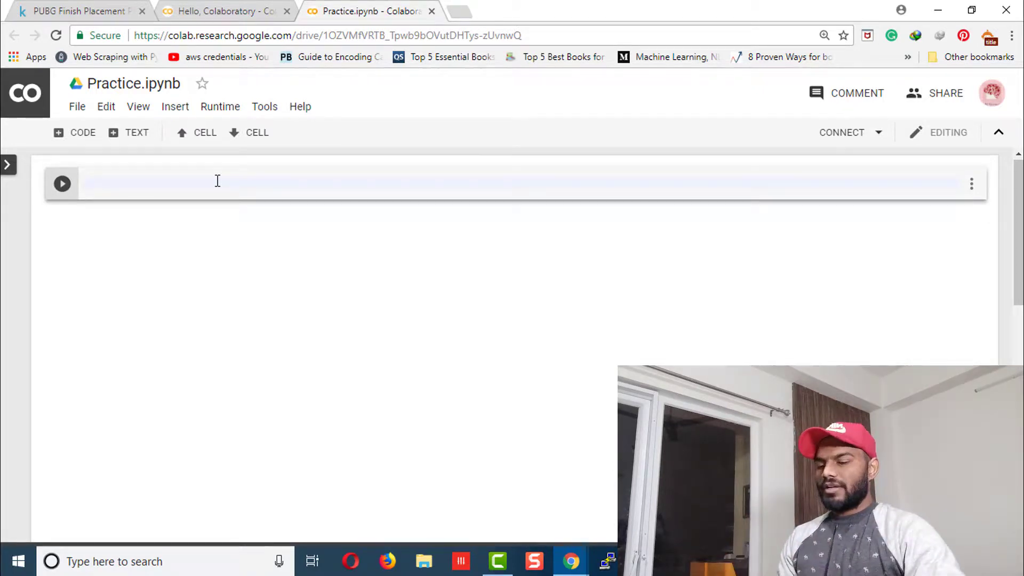
Enter print('hello') in the first cell and run it to output hello.
type("print('')")
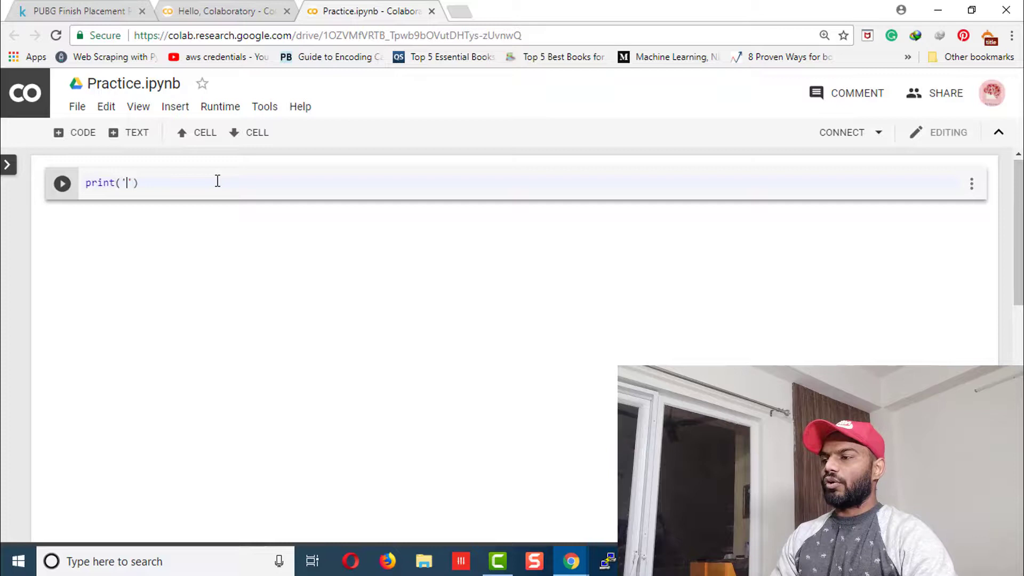
type("hello")
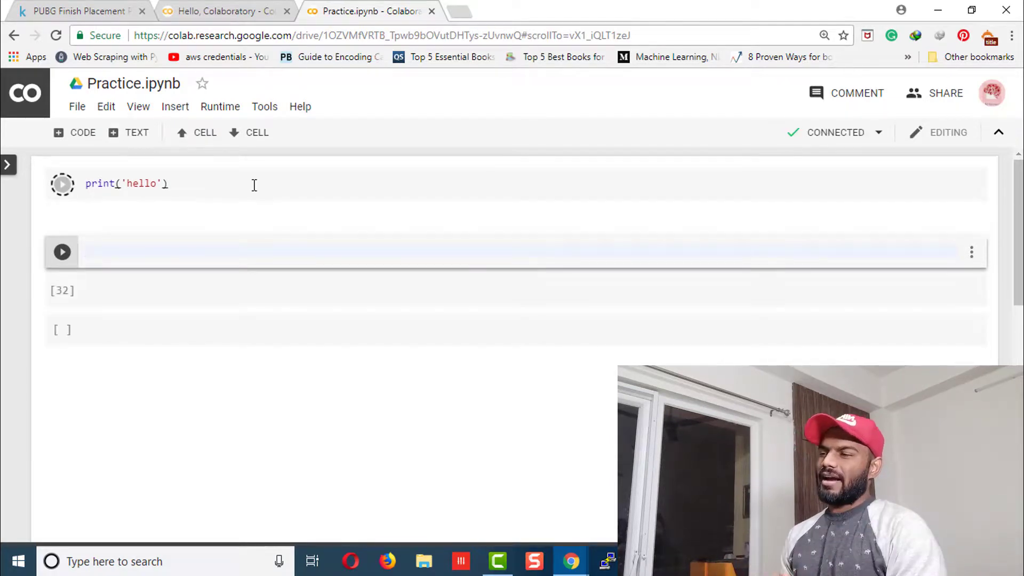
left_click(61, 184)
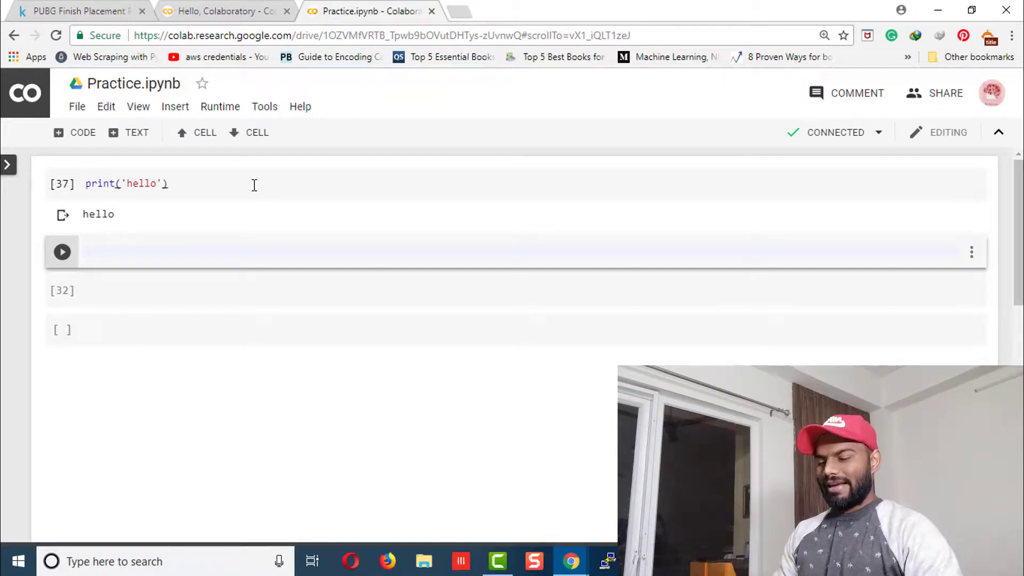
Run cells with 'import pandas as pd' and 'import numpy as np'.
type("import pa")
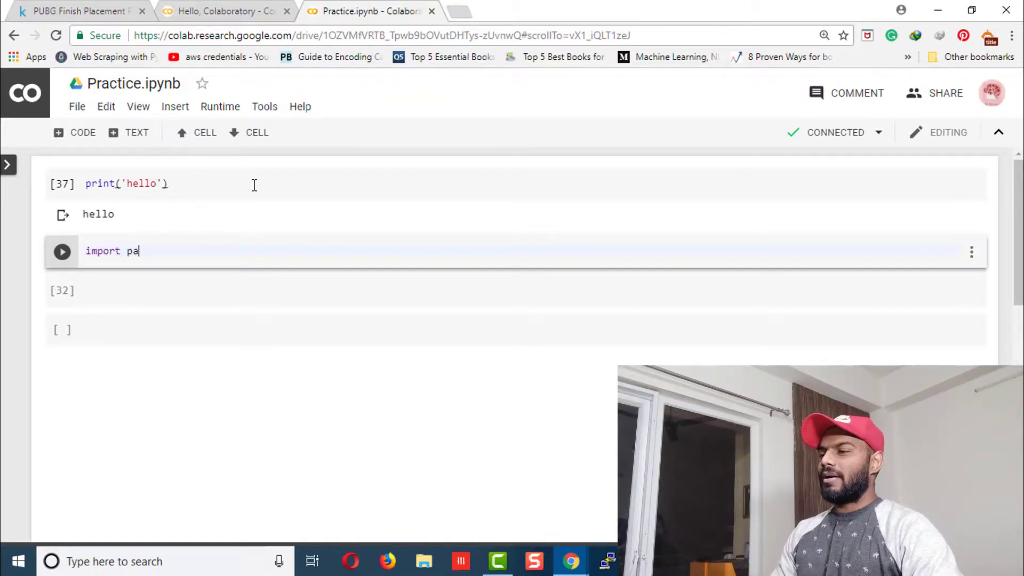
type("ndas")
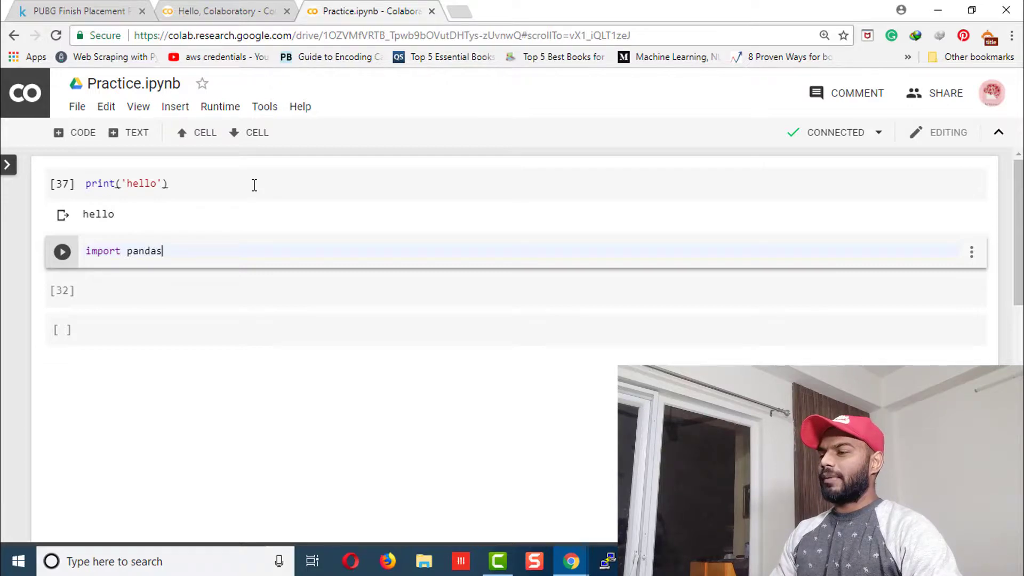
type("as pd")
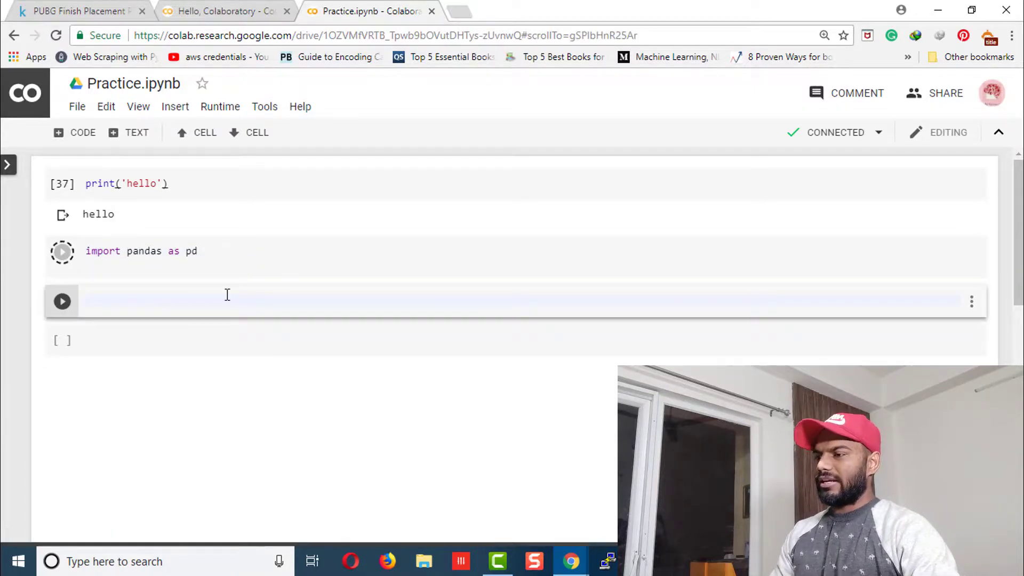
type("import numpy as np")
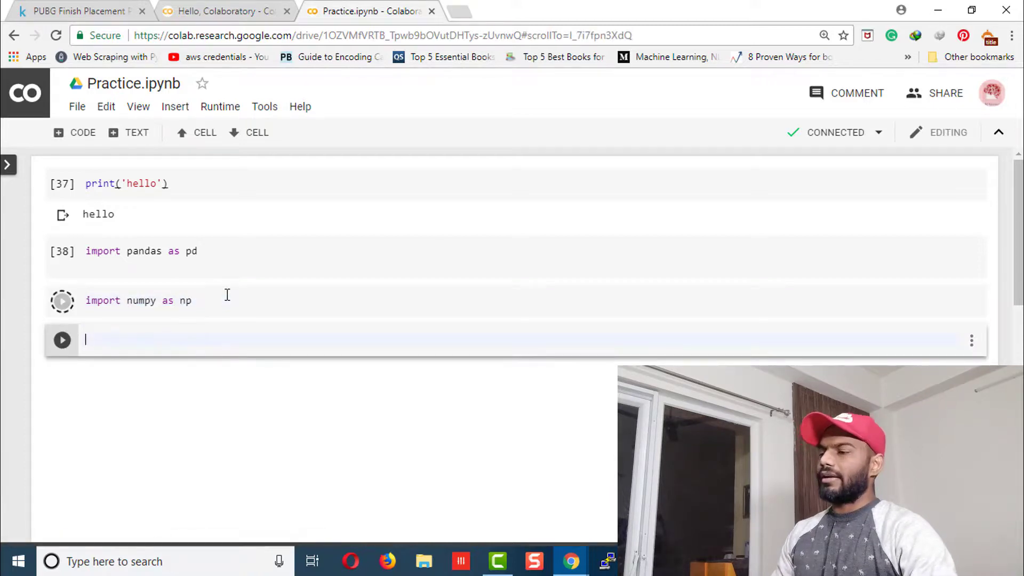
left_click(62, 300)
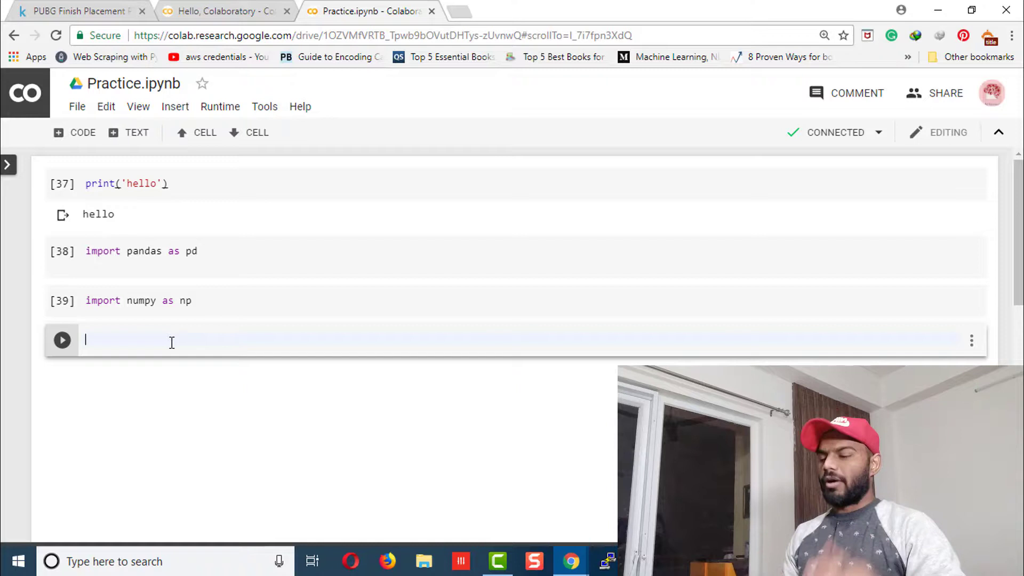
Run '! pip freeze' and scroll through the installed package list.
type("! pip")
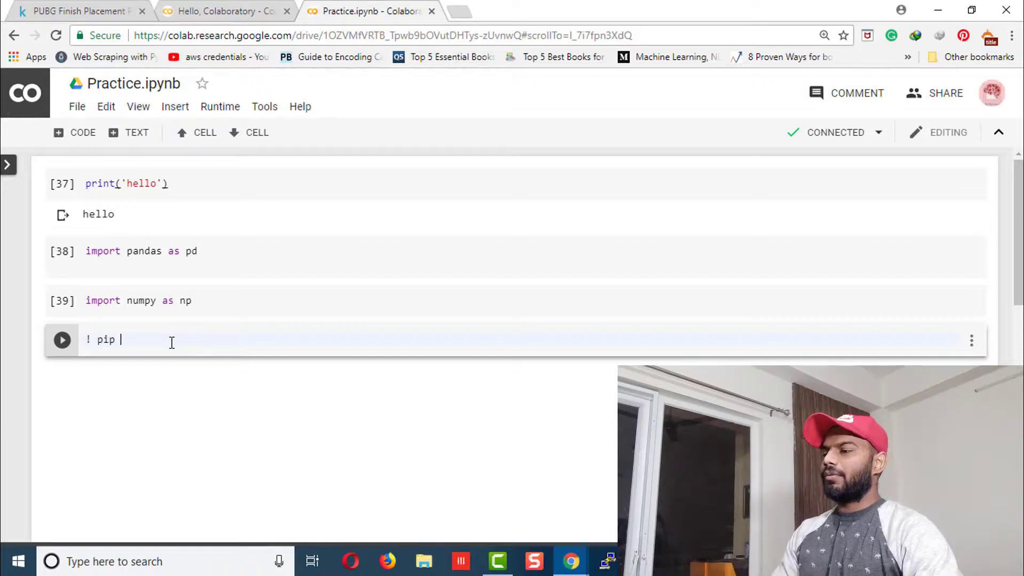
type("freeze")
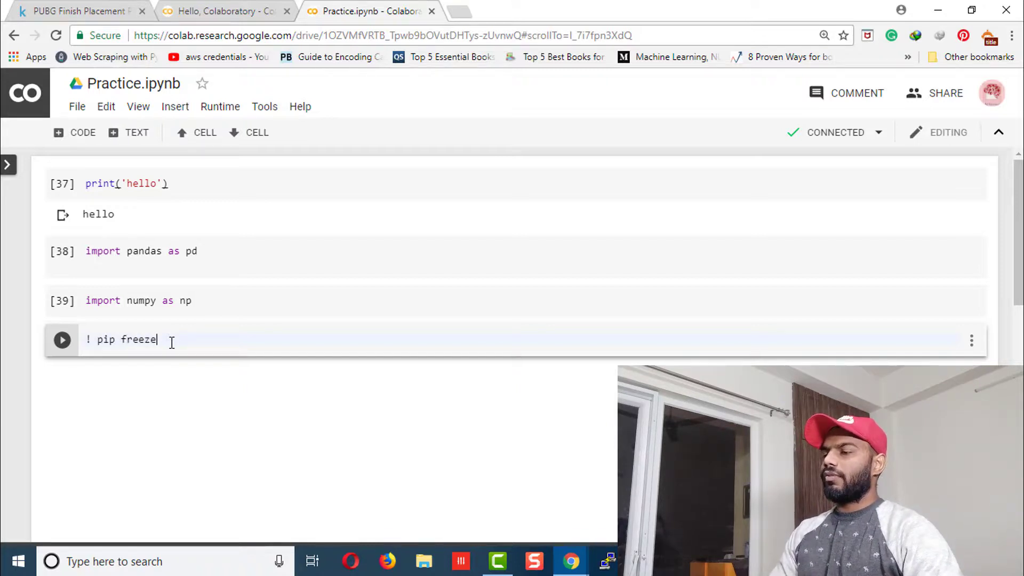
left_click(62, 340)
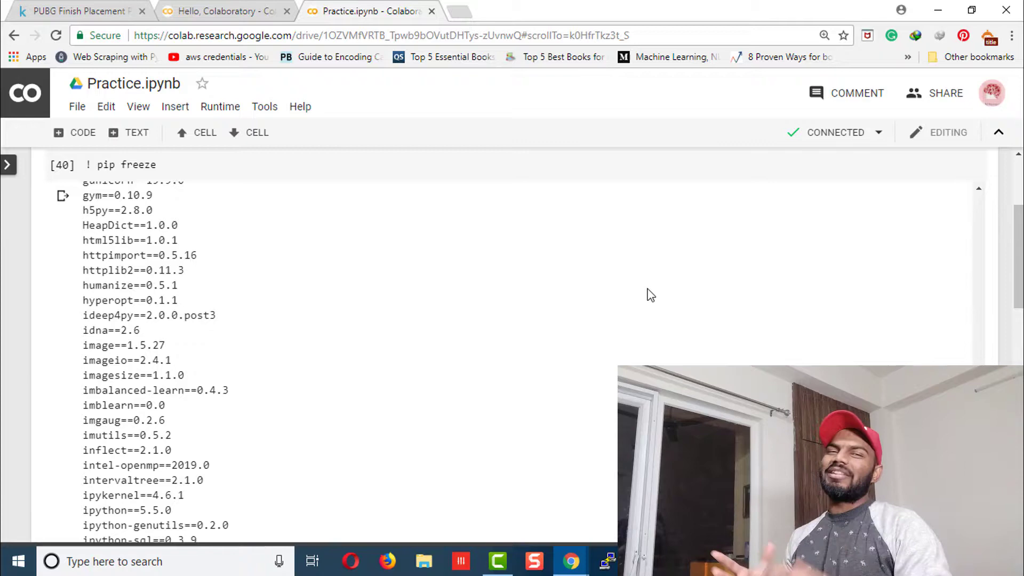
mouse_move(531, 337)
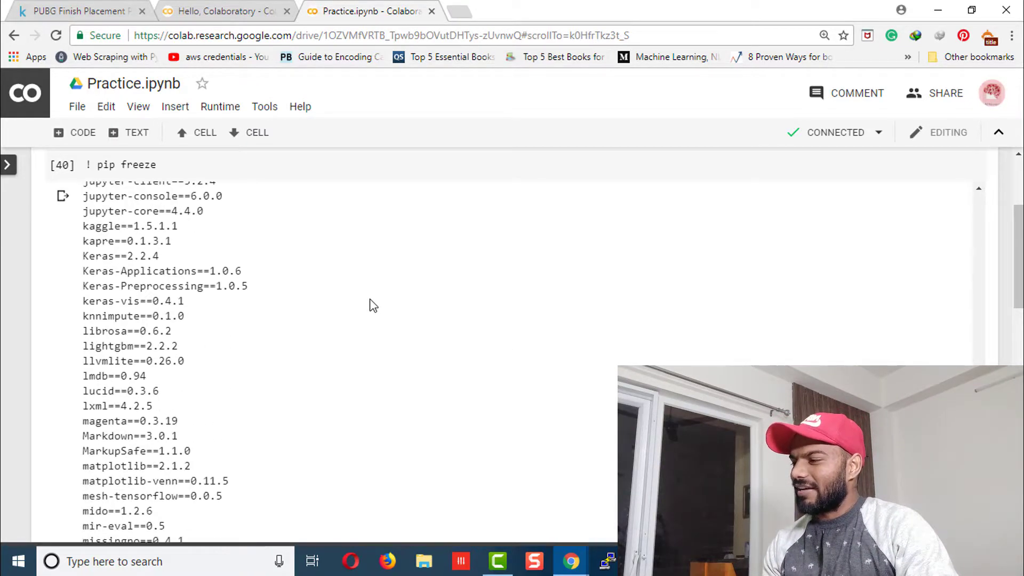
scroll("down", 3)
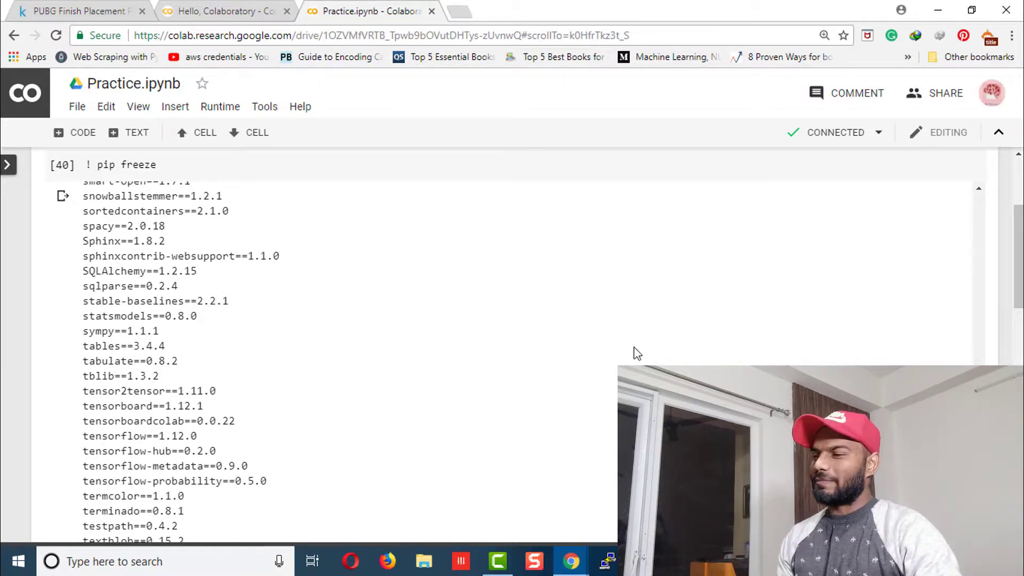
scroll("down", 3)
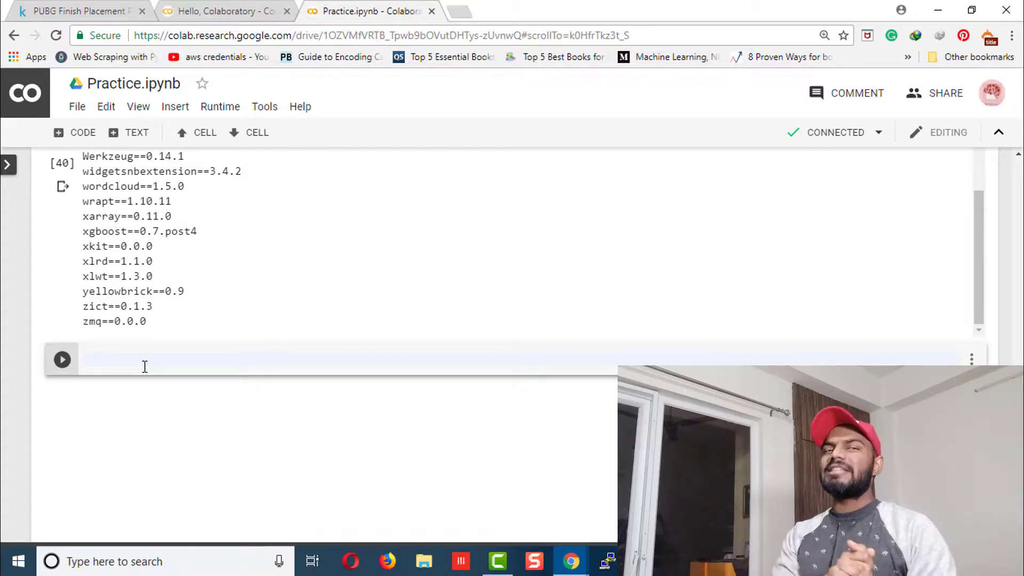
Run '! pip install pandas', confirming pandas 0.22.0 is already satisfied.
type("!")
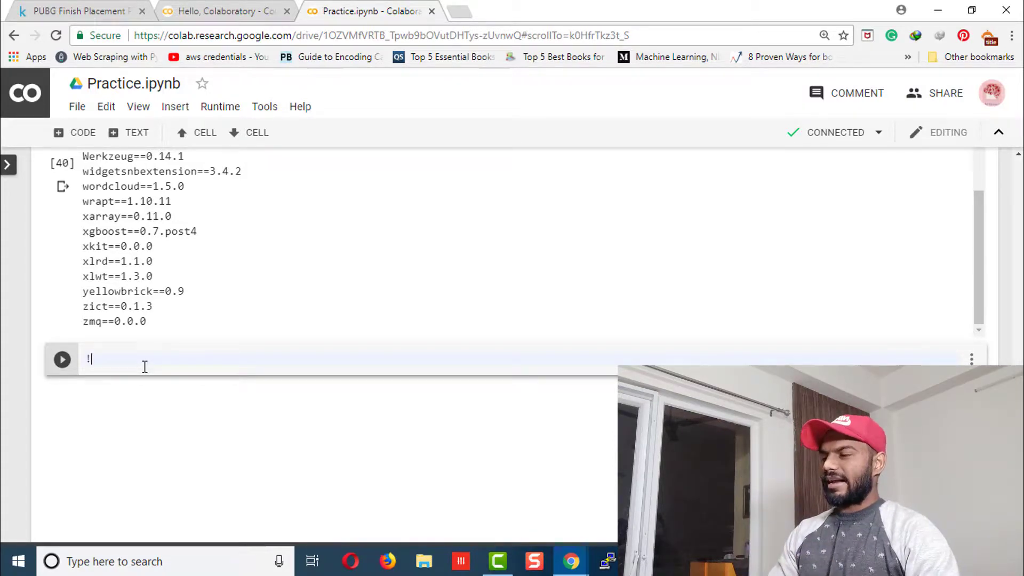
type("pip inst")
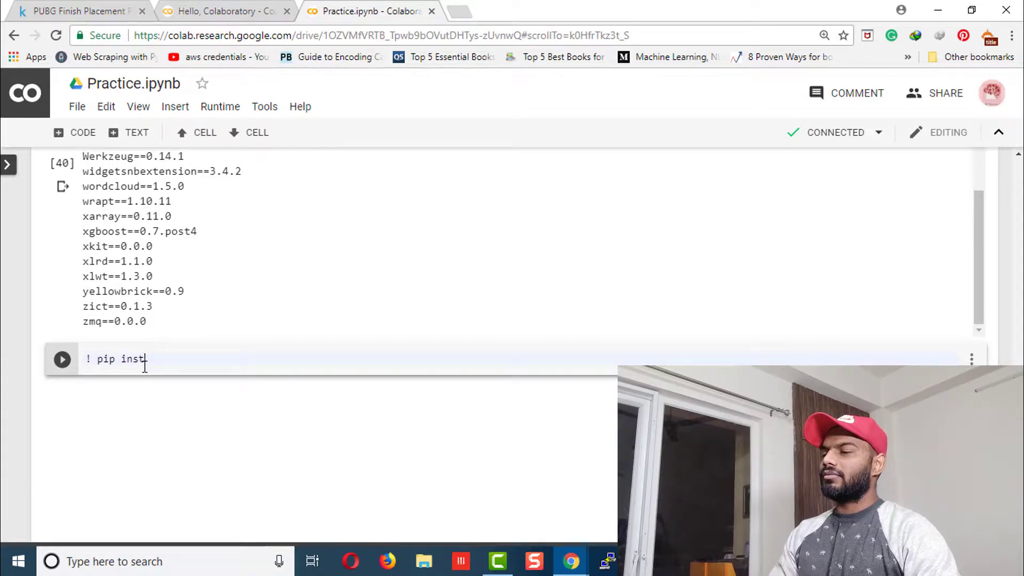
type("all pandas")
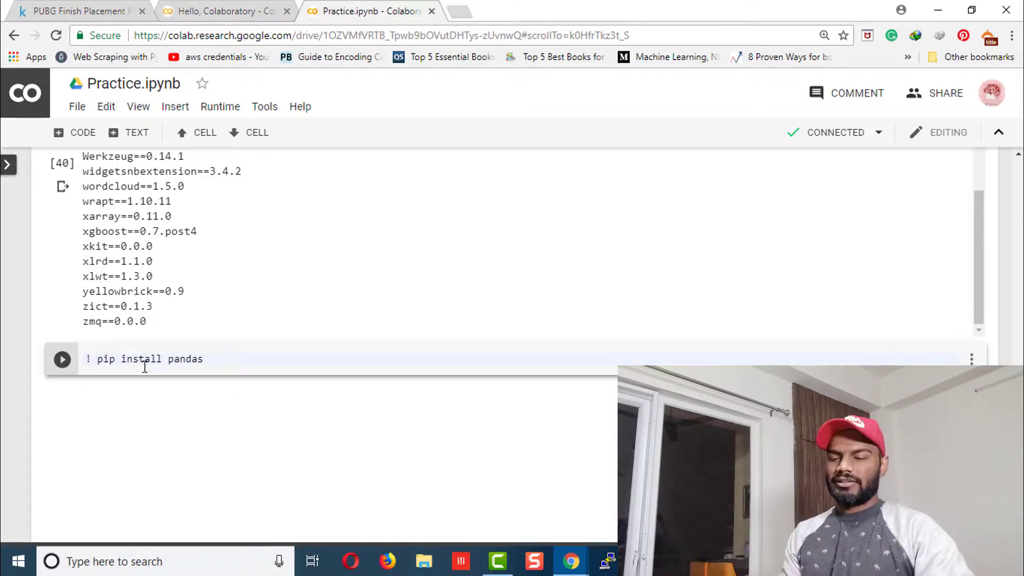
left_click(61, 358)
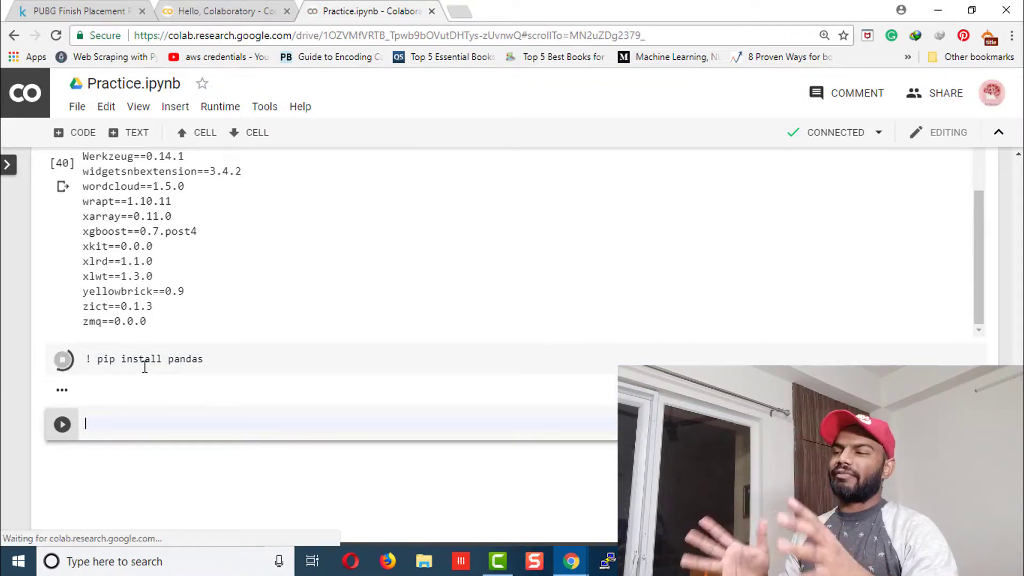
left_click(63, 359)
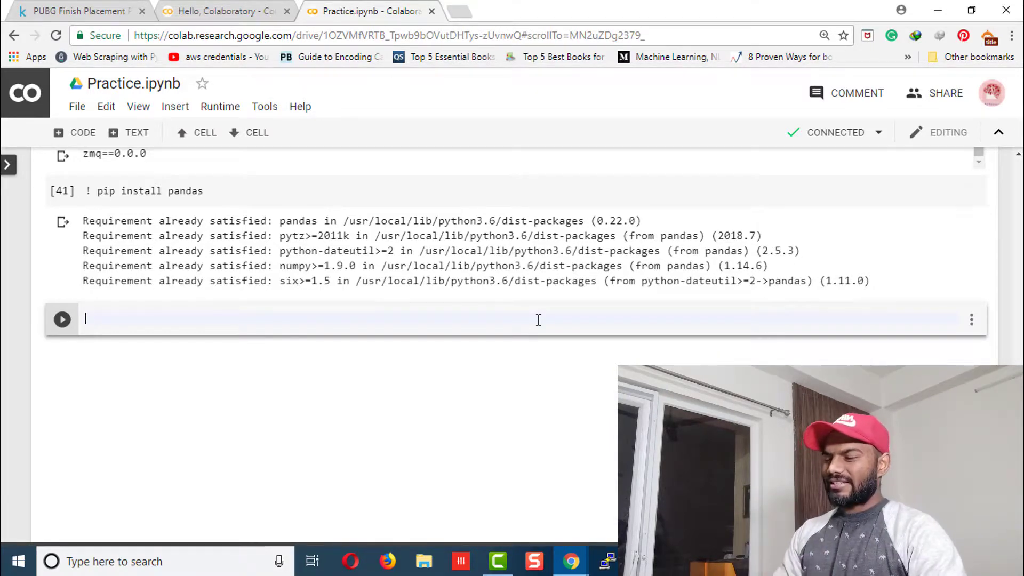
Run 'from google.colab import files' with files.upload(), cancelling the file picker.
type("from google.")
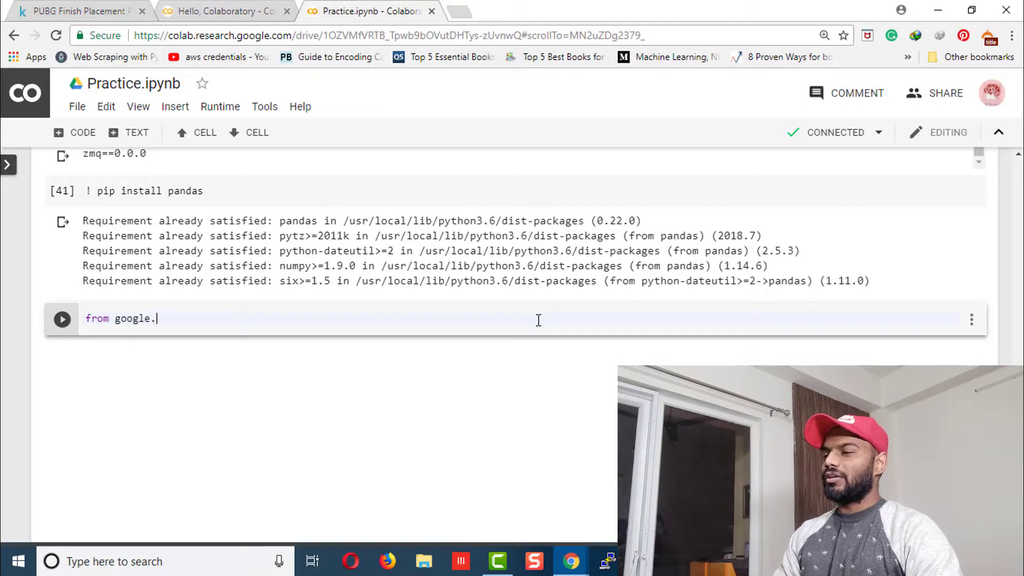
type("colab import")
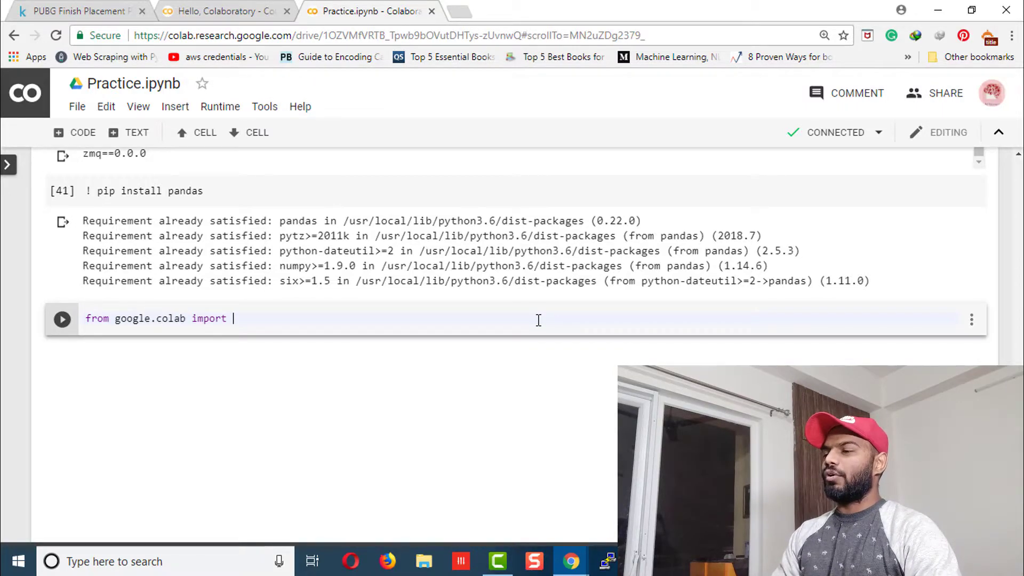
type("files")
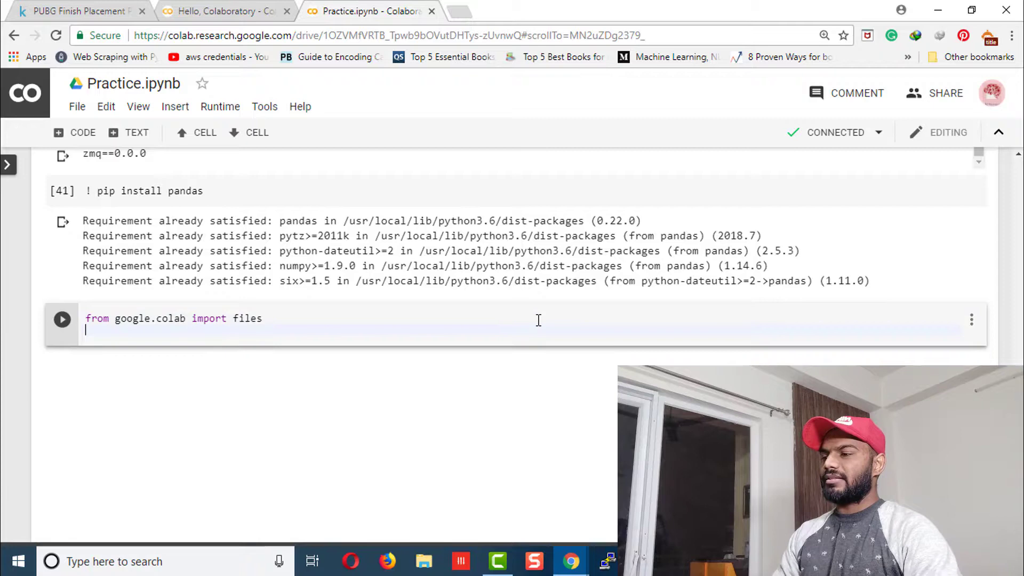
type("files.upload(")
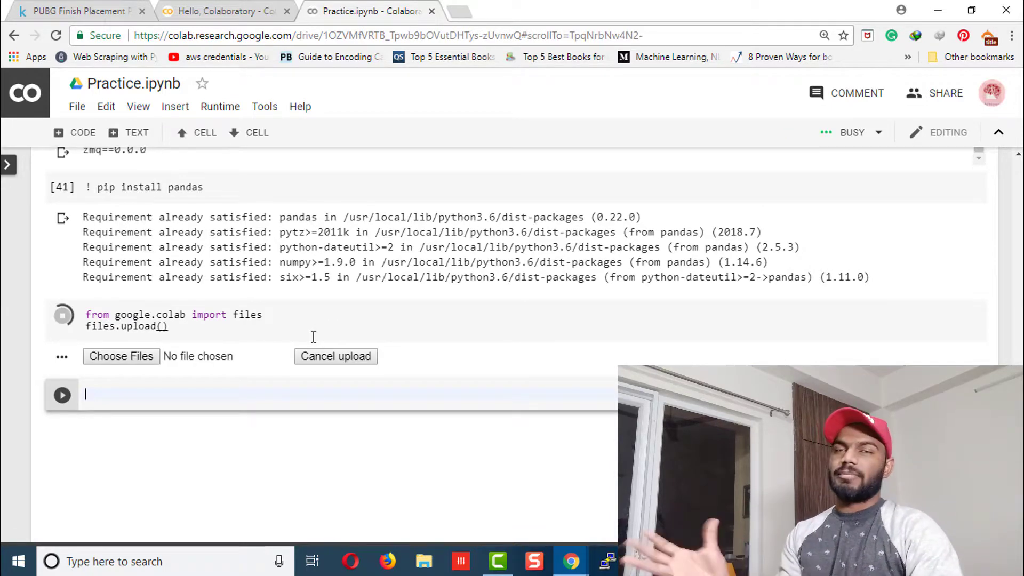
left_click(121, 356)
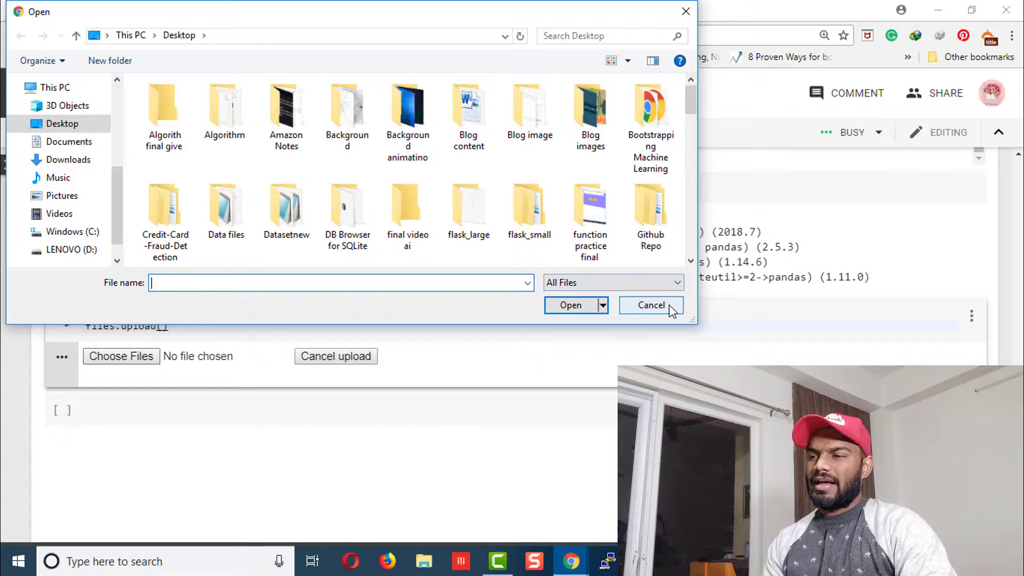
left_click(650, 305)
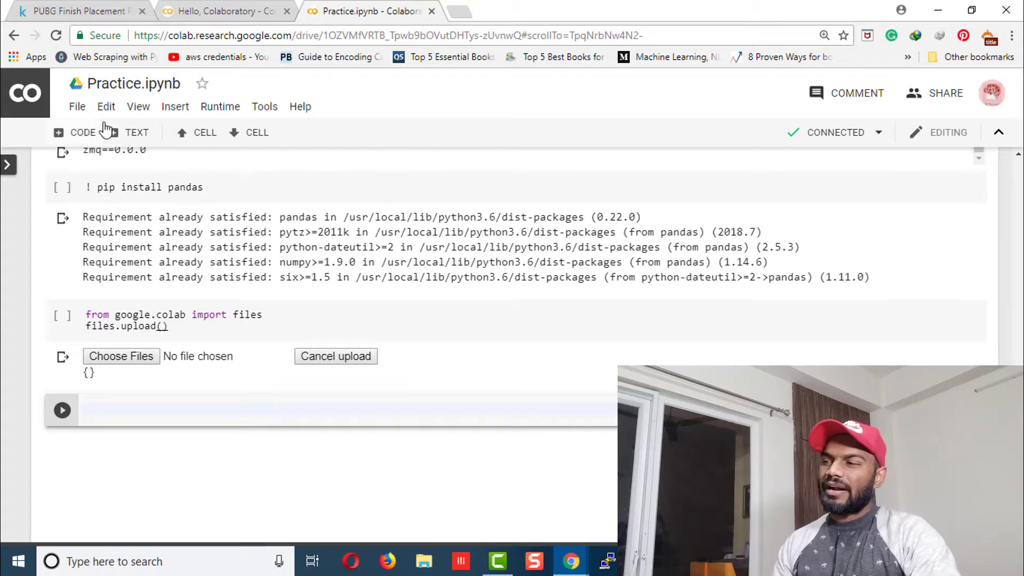
Set Hardware accelerator to GPU in Notebook settings, save, and reconnect the runtime.
left_click(106, 106)
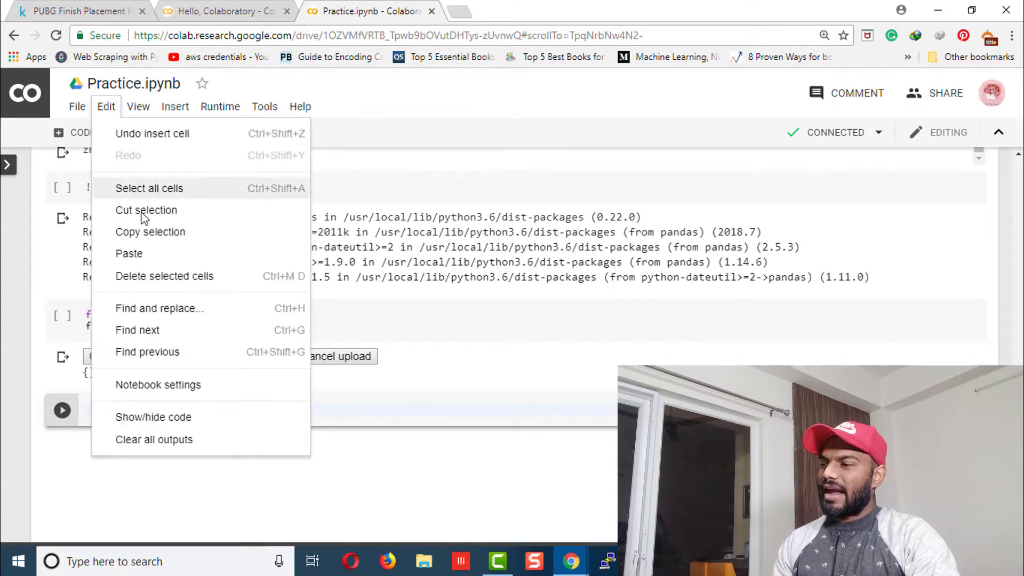
left_click(157, 385)
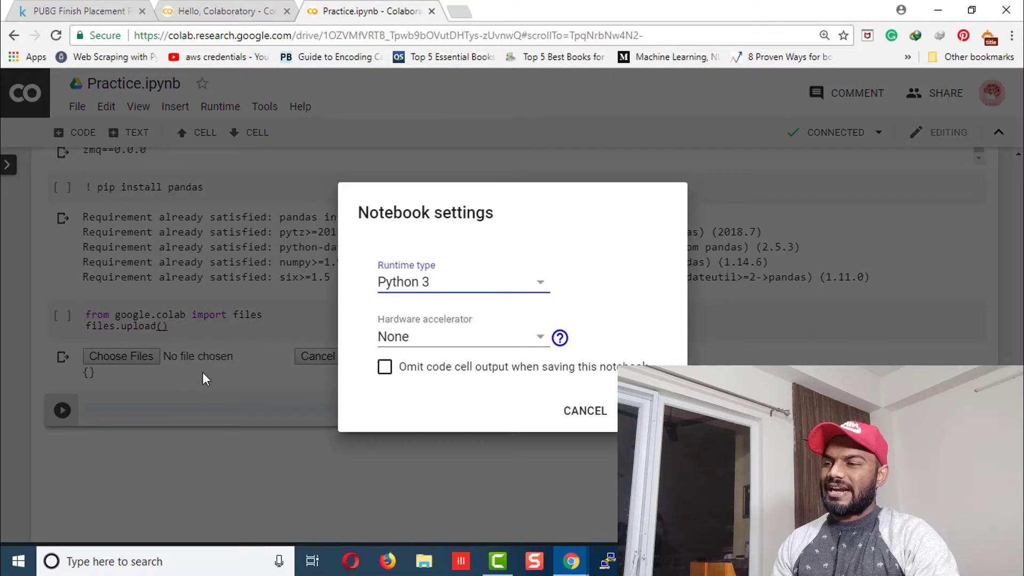
mouse_move(459, 342)
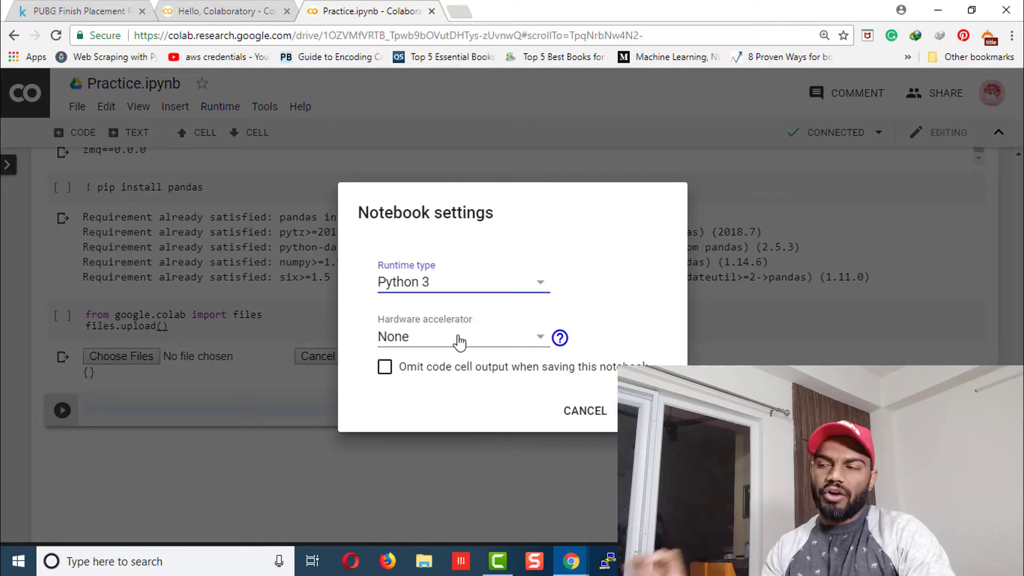
left_click(463, 337)
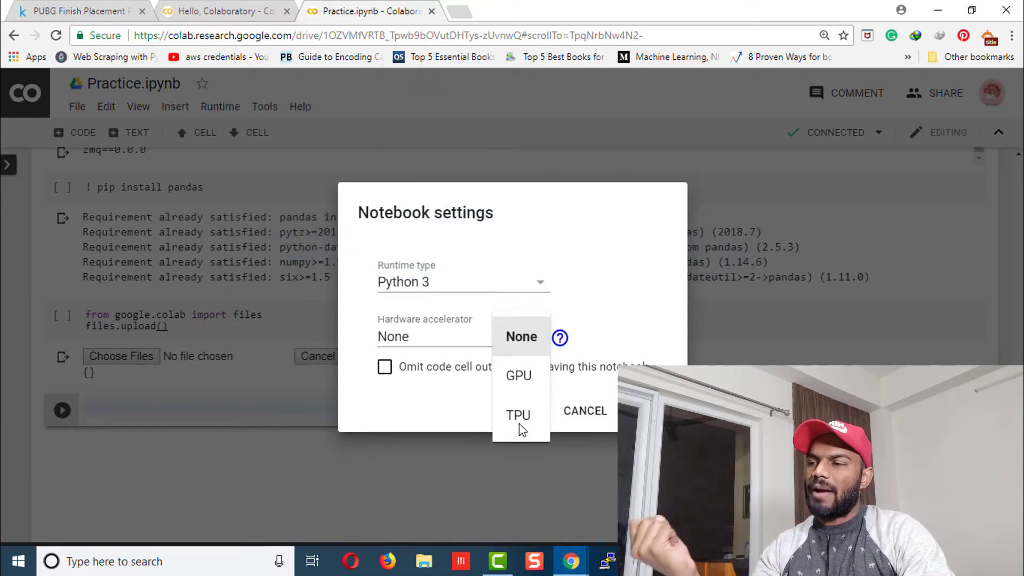
left_click(518, 376)
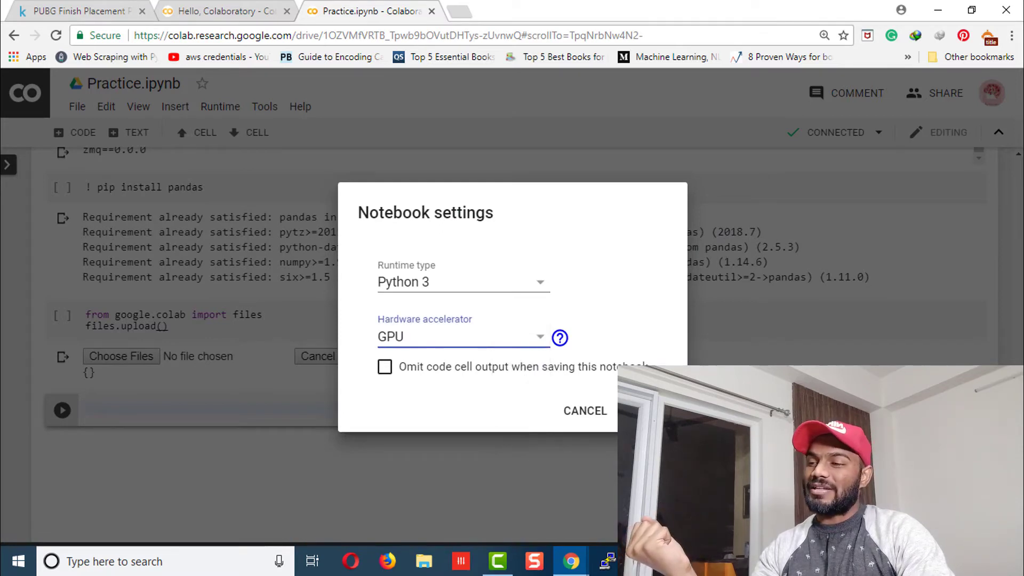
left_click(584, 411)
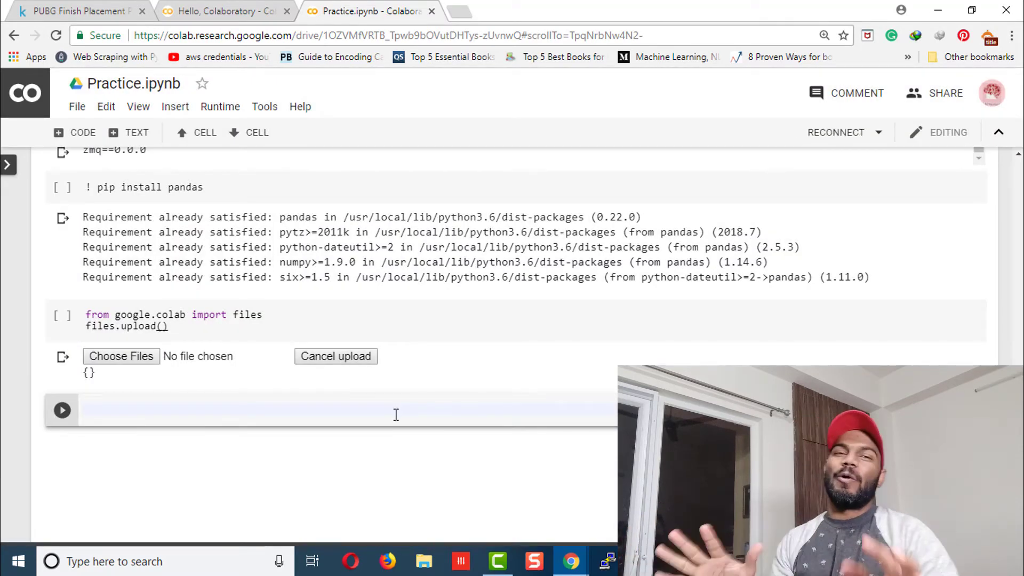
left_click(835, 132)
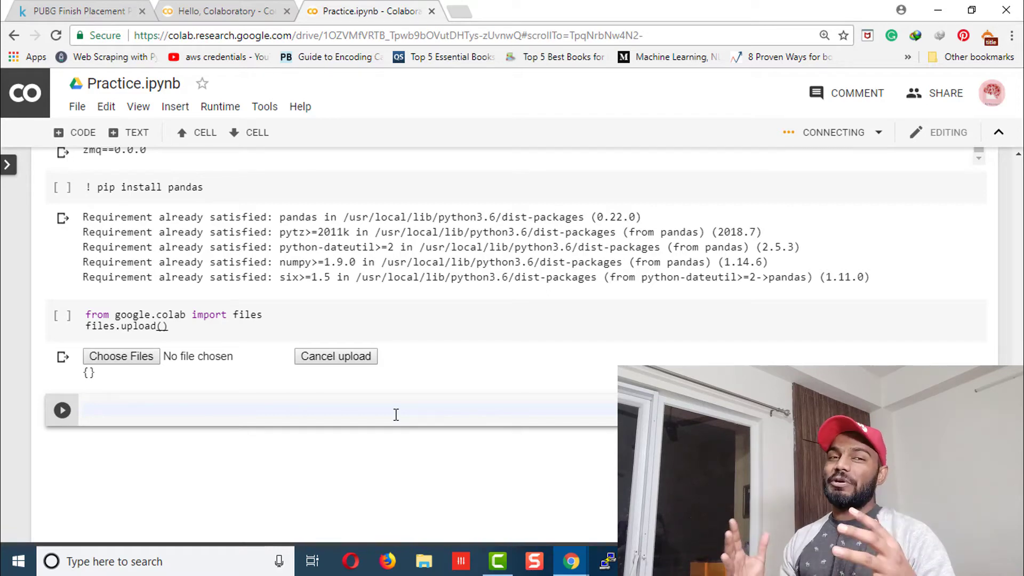